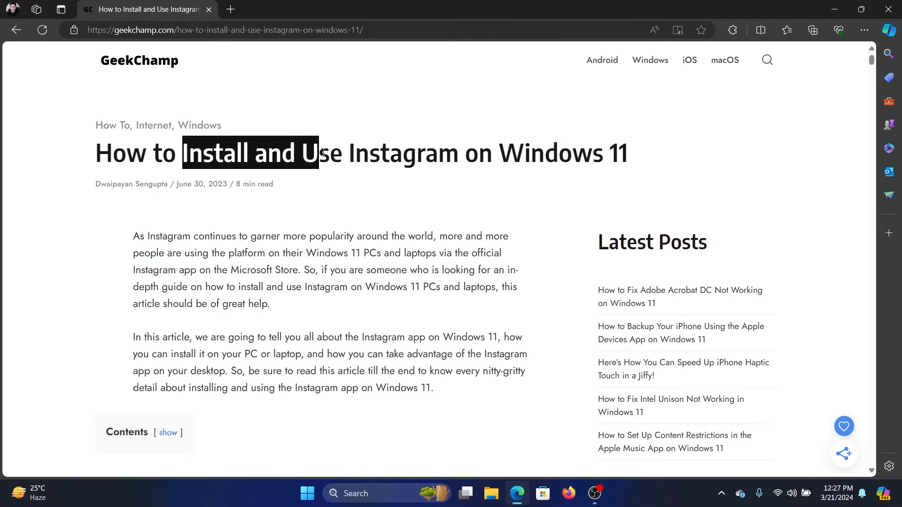
- Find Instagram in Microsoft Store via recent searches and install it
left_click_drag(322, 152, 609, 168)
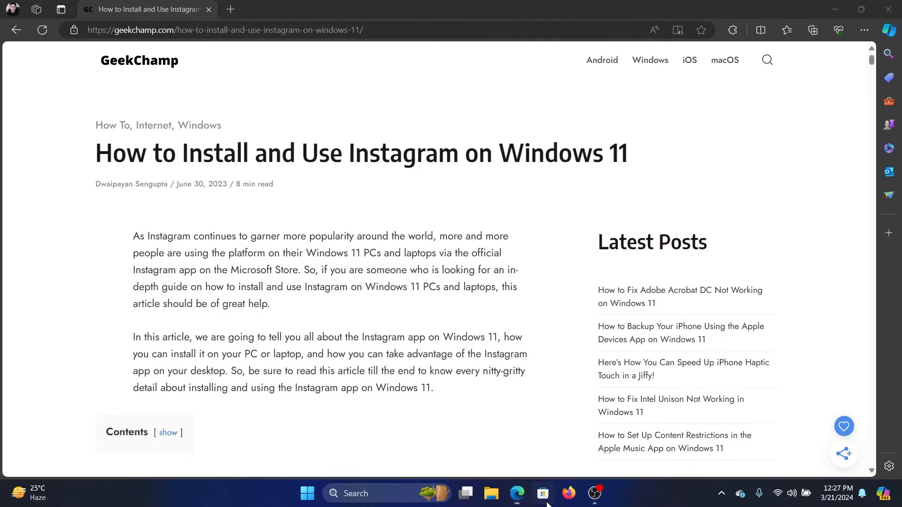
left_click(540, 493)
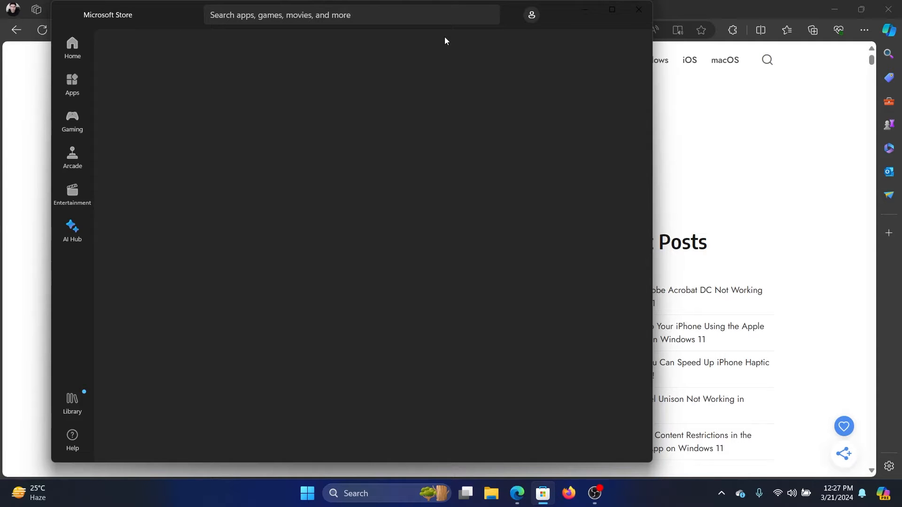
left_click(350, 15)
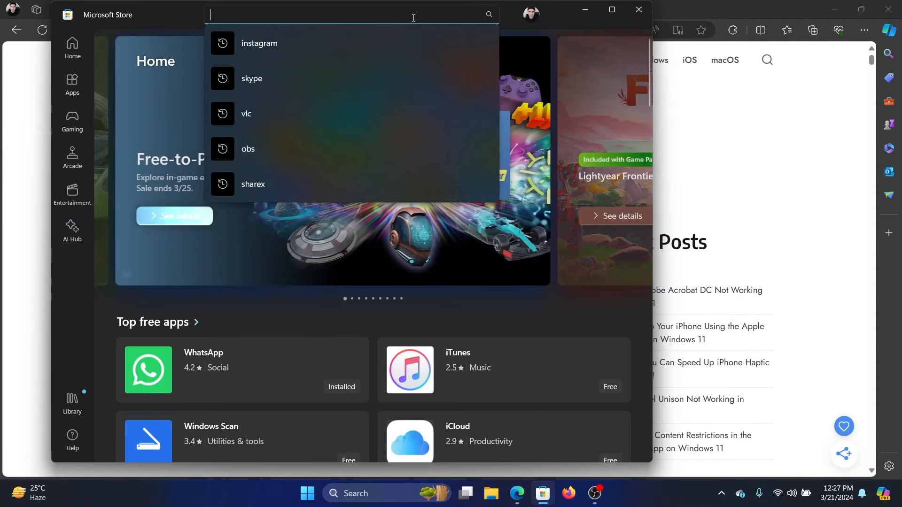
left_click(259, 43)
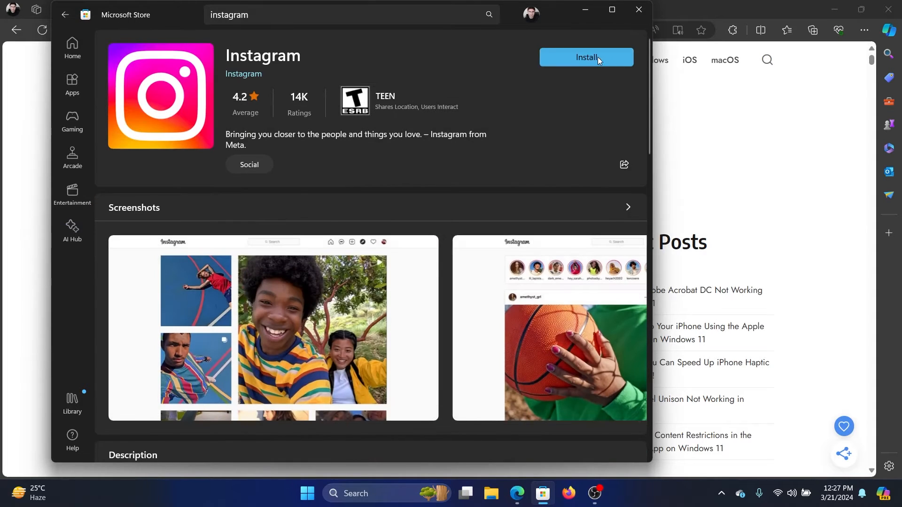
left_click(585, 58)
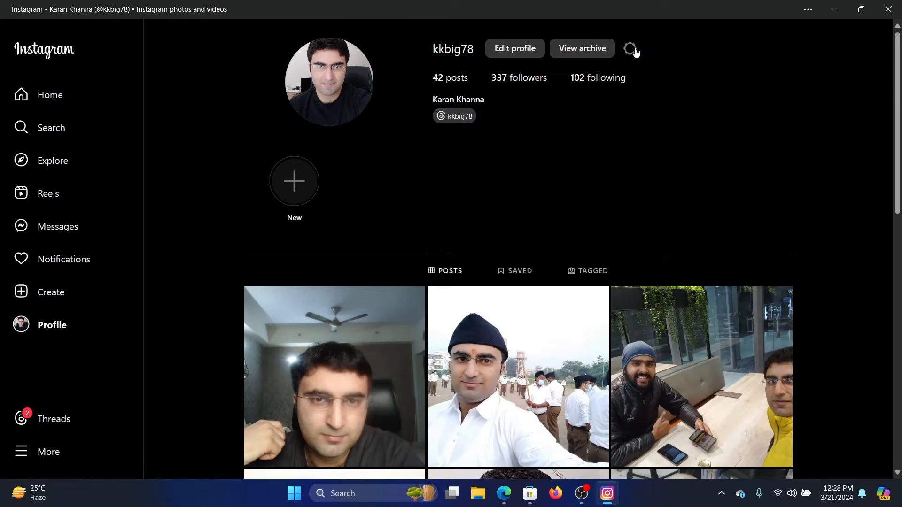
- View Instagram's settings, then return to the home feed and browse it
left_click(628, 48)
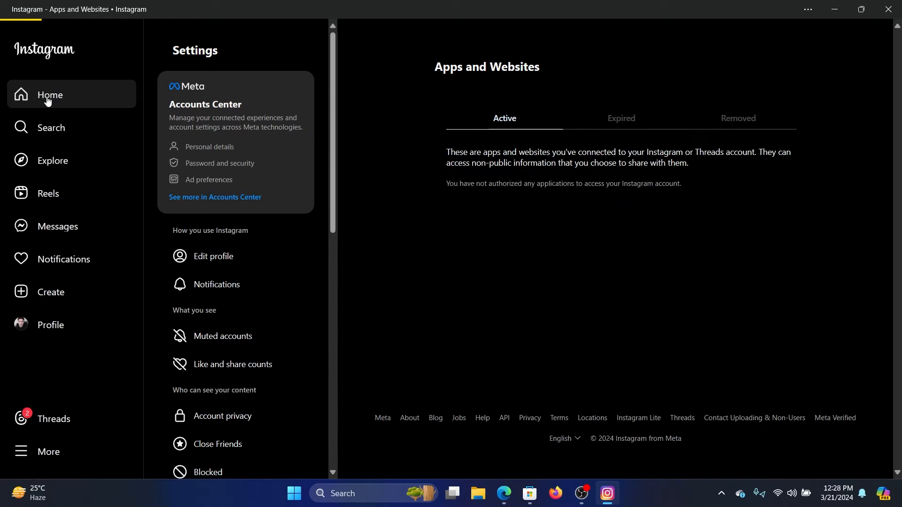
left_click(48, 95)
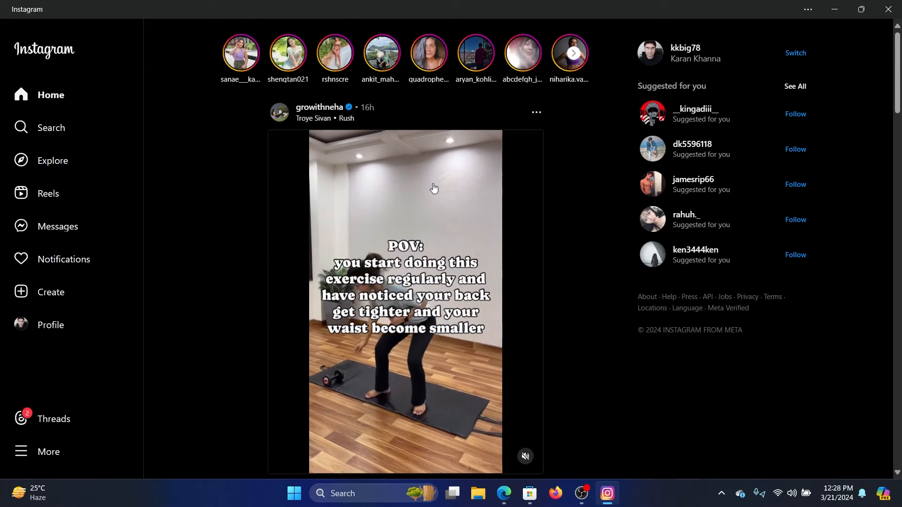
scroll("down", 3)
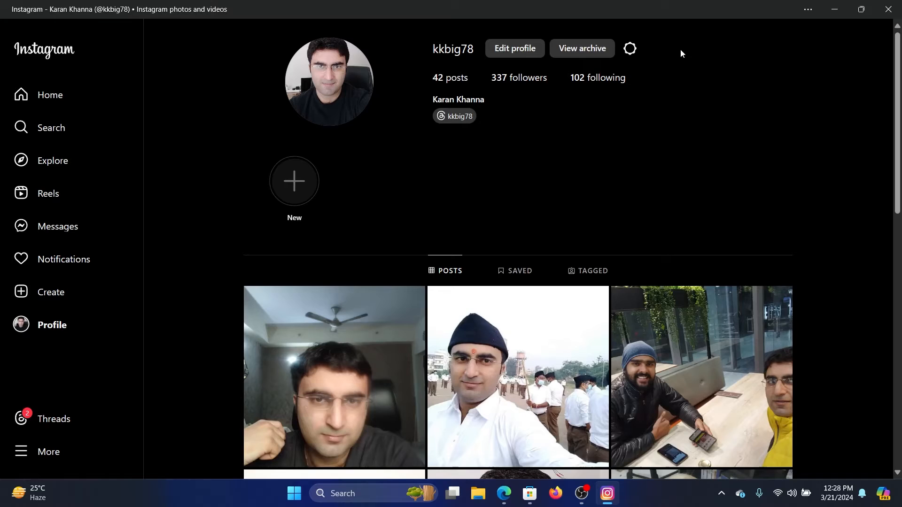
mouse_move(664, 157)
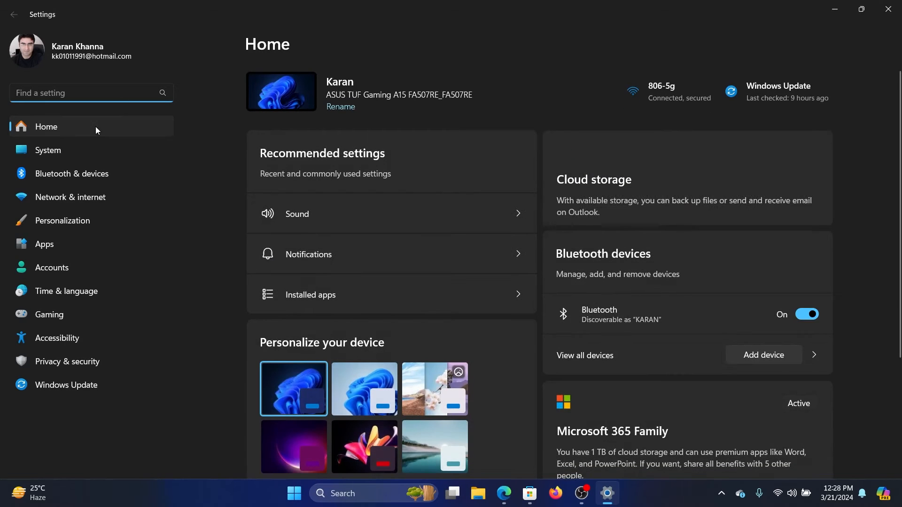
- Locate Instagram in Installed apps and open its Advanced options
left_click(44, 244)
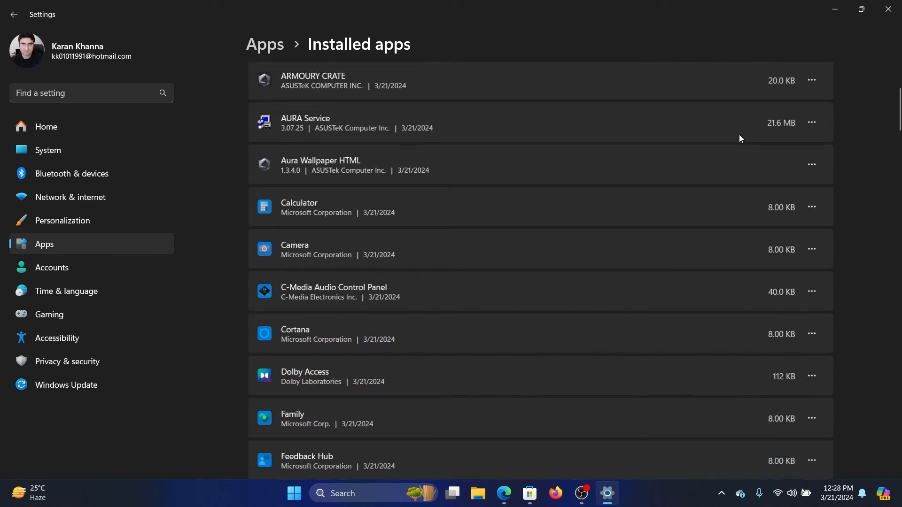
scroll("down", 3)
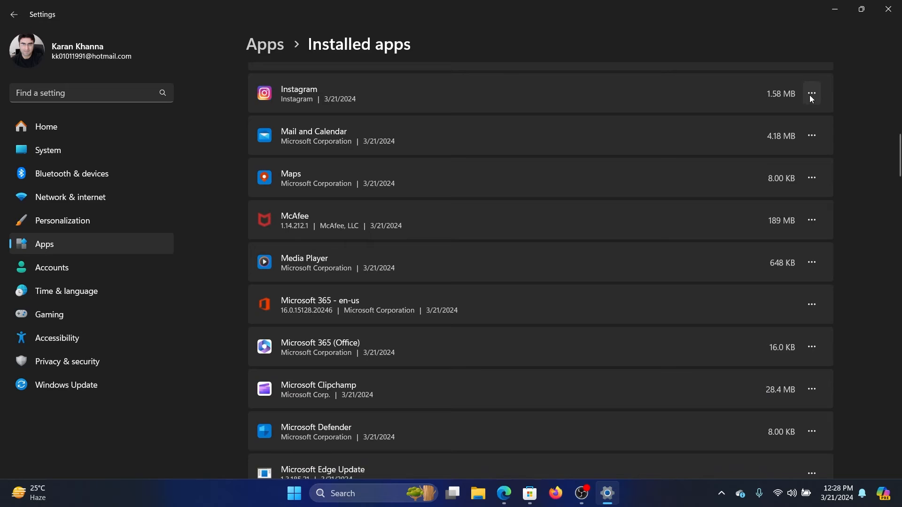
left_click(811, 93)
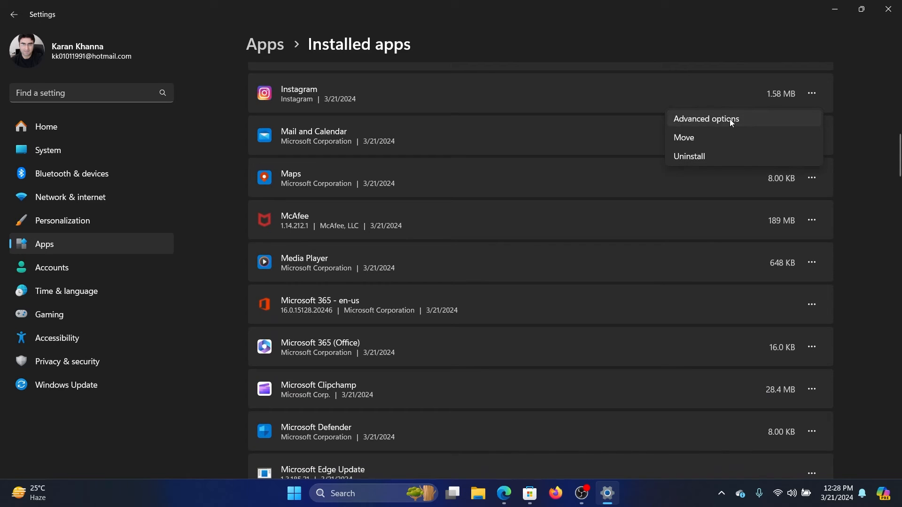
left_click(706, 118)
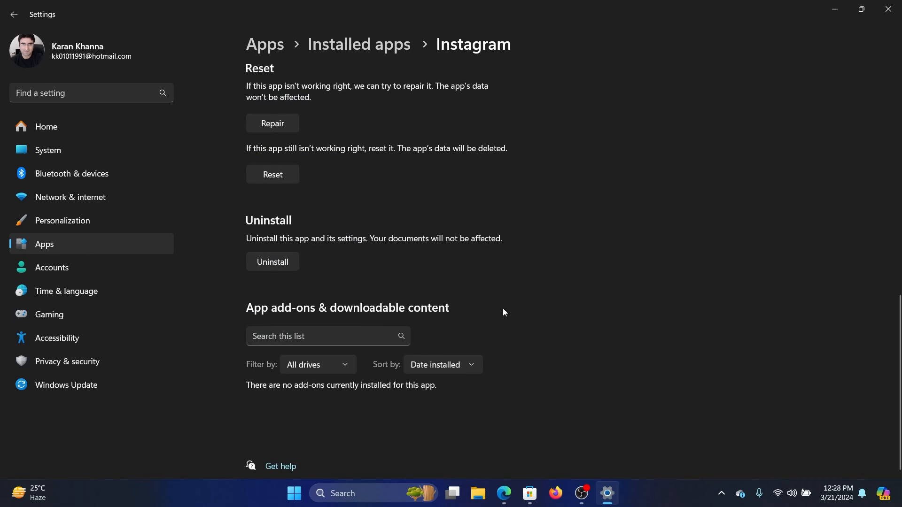
- Repair Instagram, then start uninstalling it
left_click(272, 123)
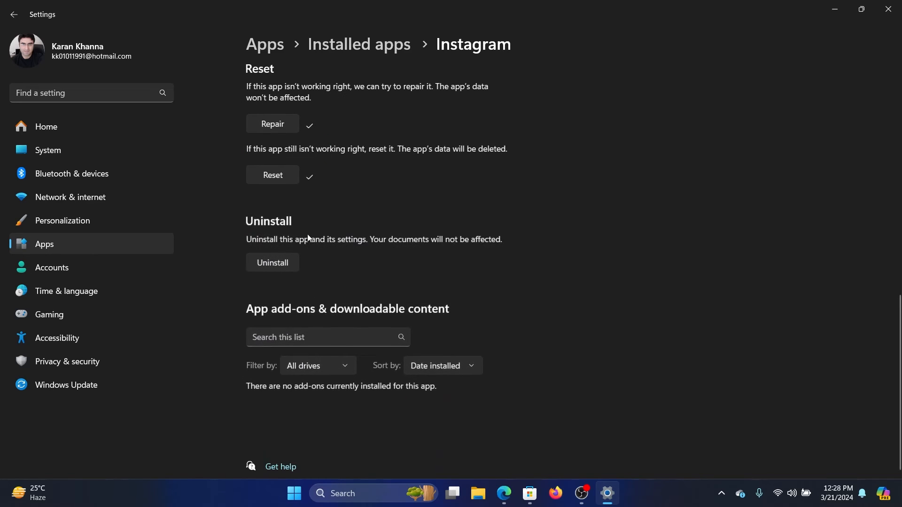
left_click(273, 262)
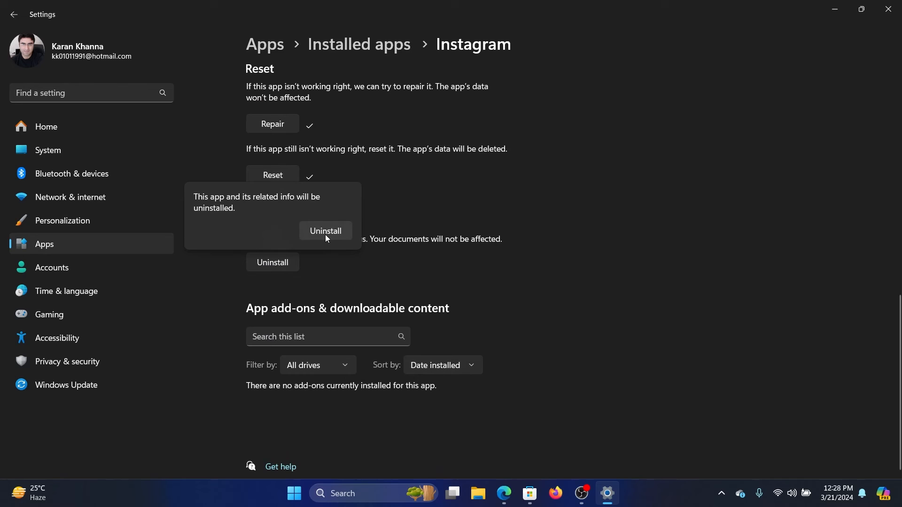